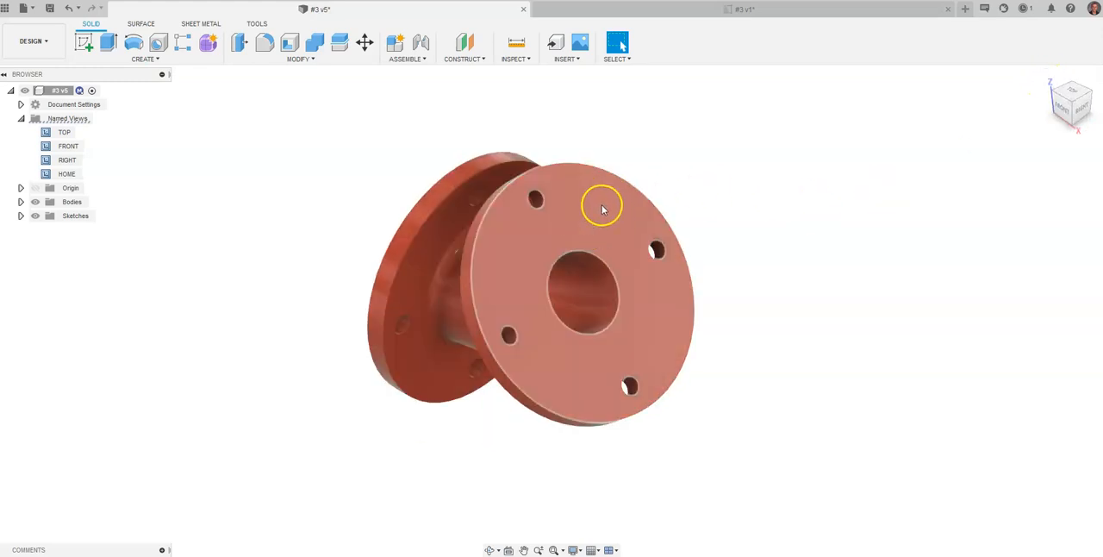
mouse_move(535, 231)
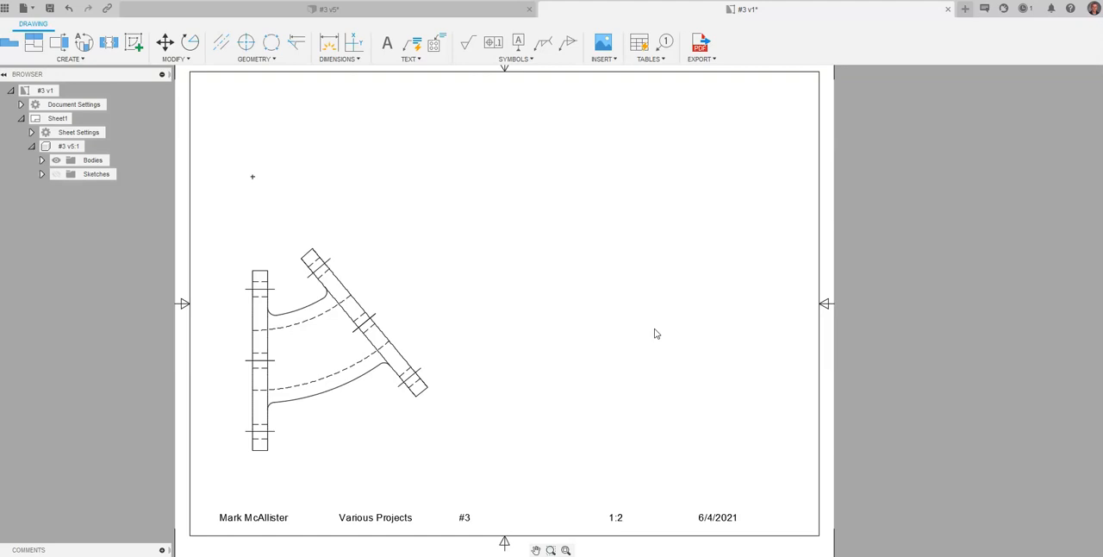
- Look straight at the angled flange face and save it as a named view
left_click(327, 278)
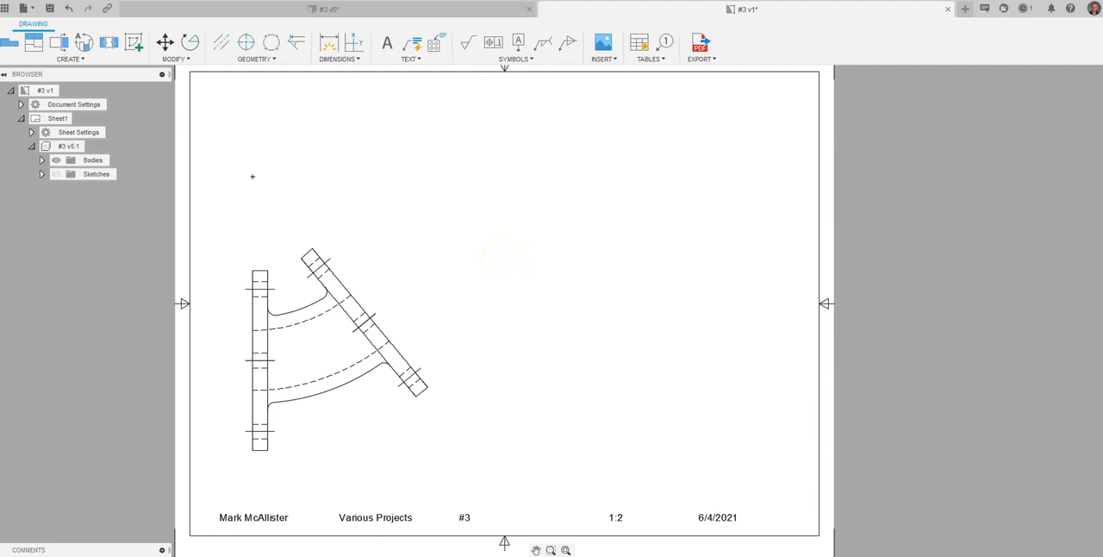
mouse_move(517, 217)
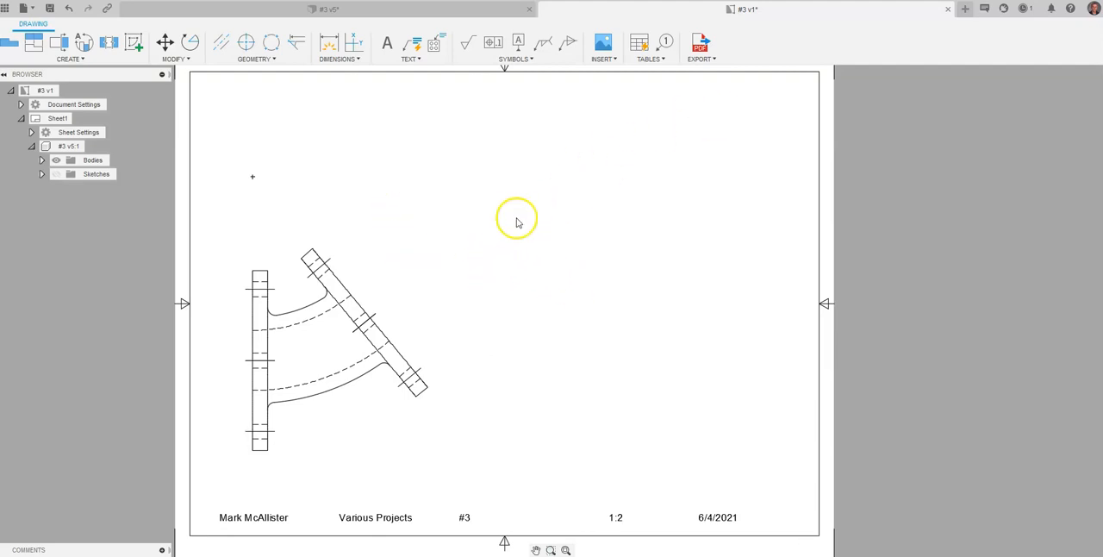
left_click(69, 48)
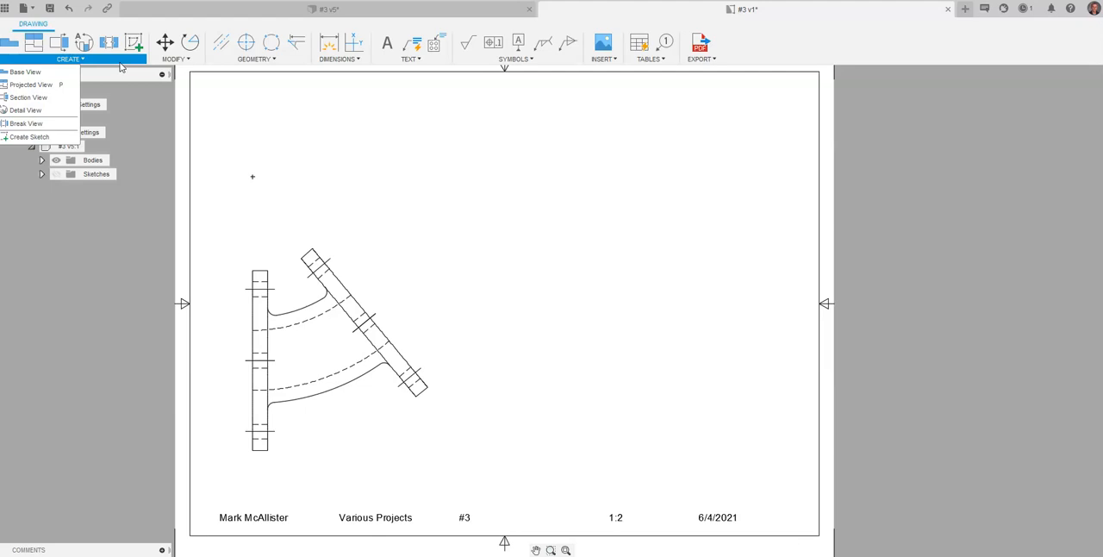
mouse_move(24, 72)
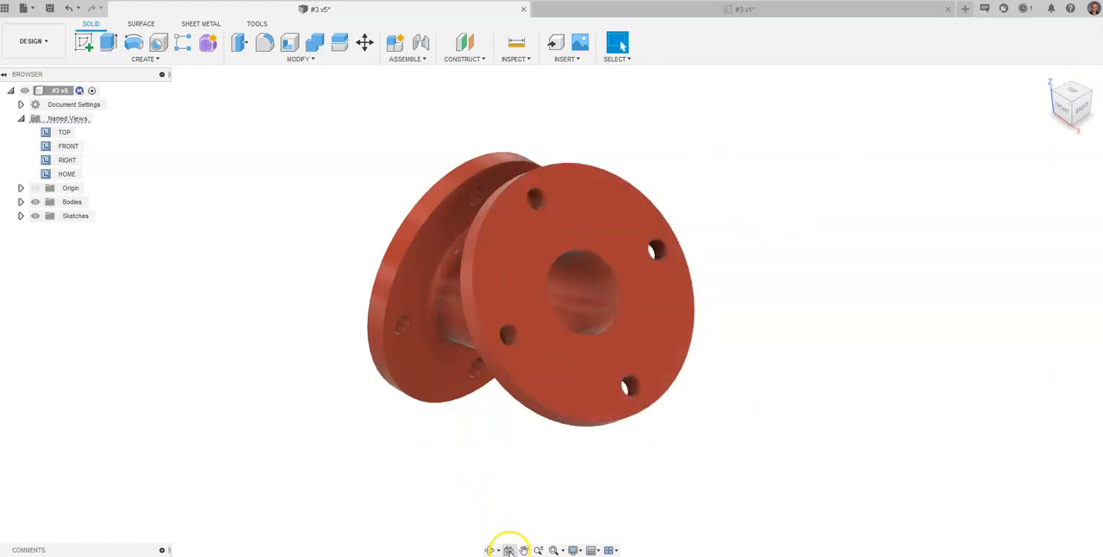
left_click(658, 303)
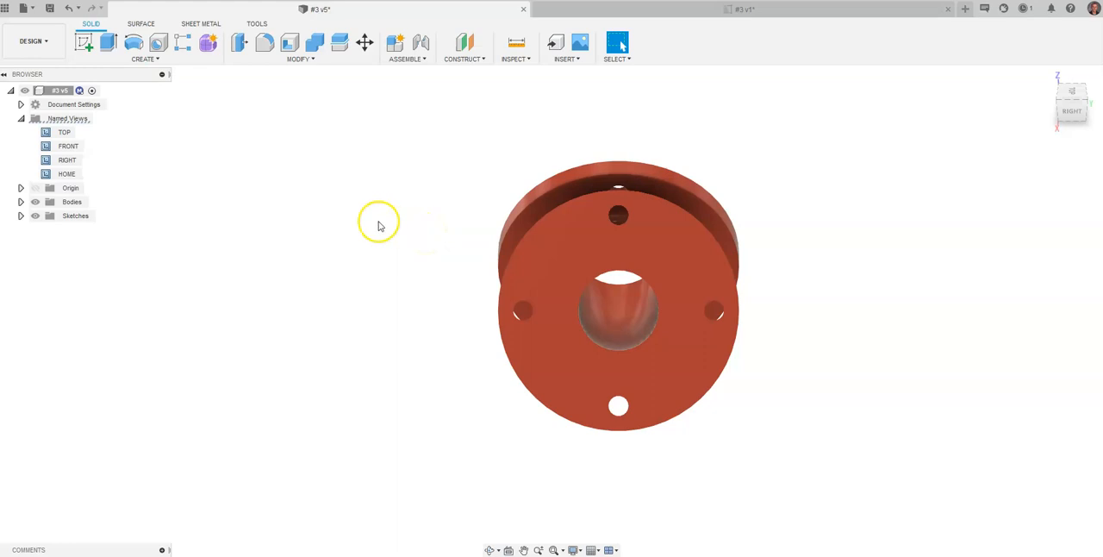
mouse_move(69, 117)
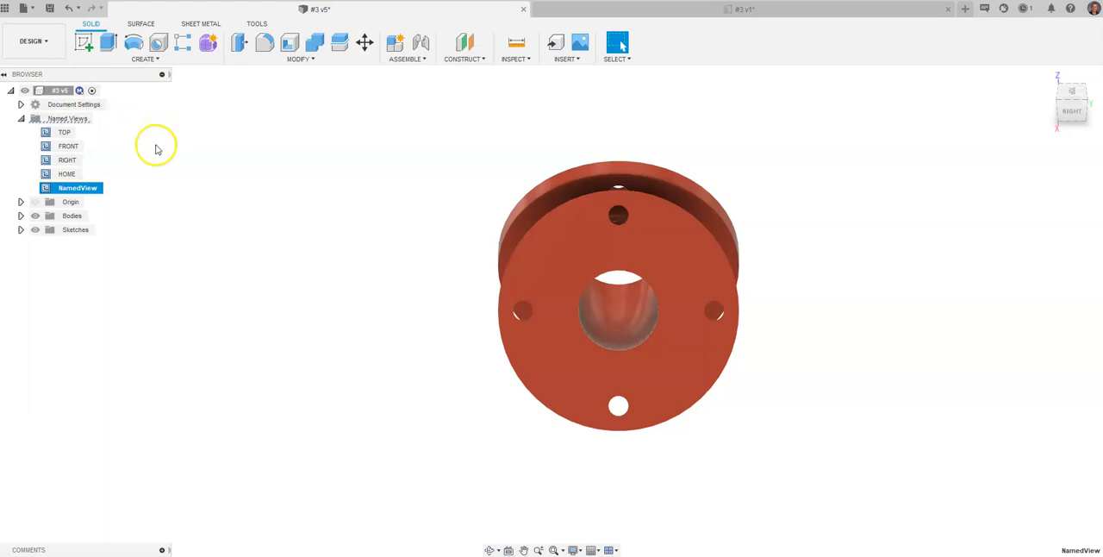
- Rename the saved view to 'Auxiliary View' and check it against the Top and Front views
double_click(78, 188)
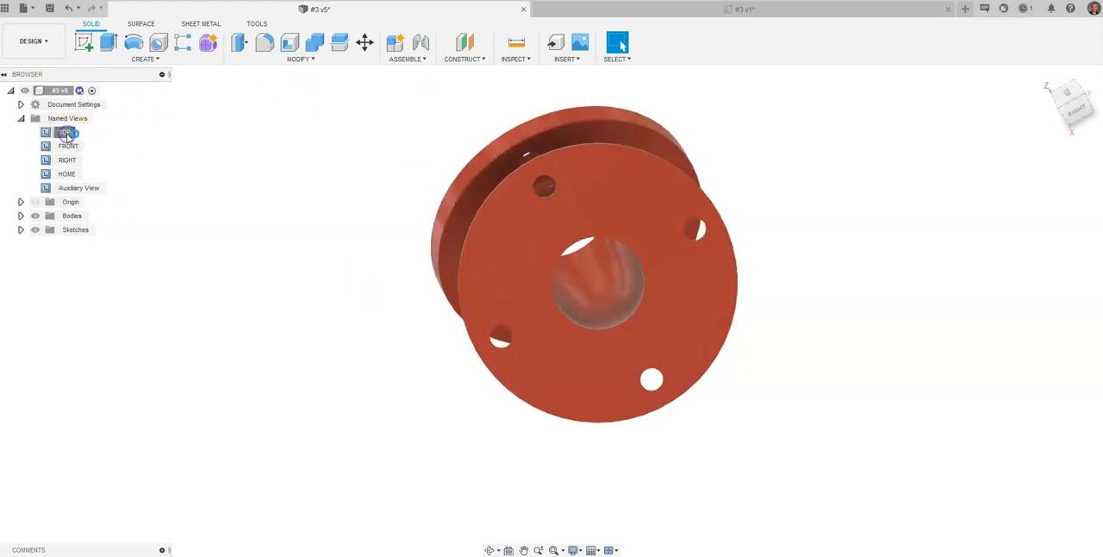
left_click(67, 146)
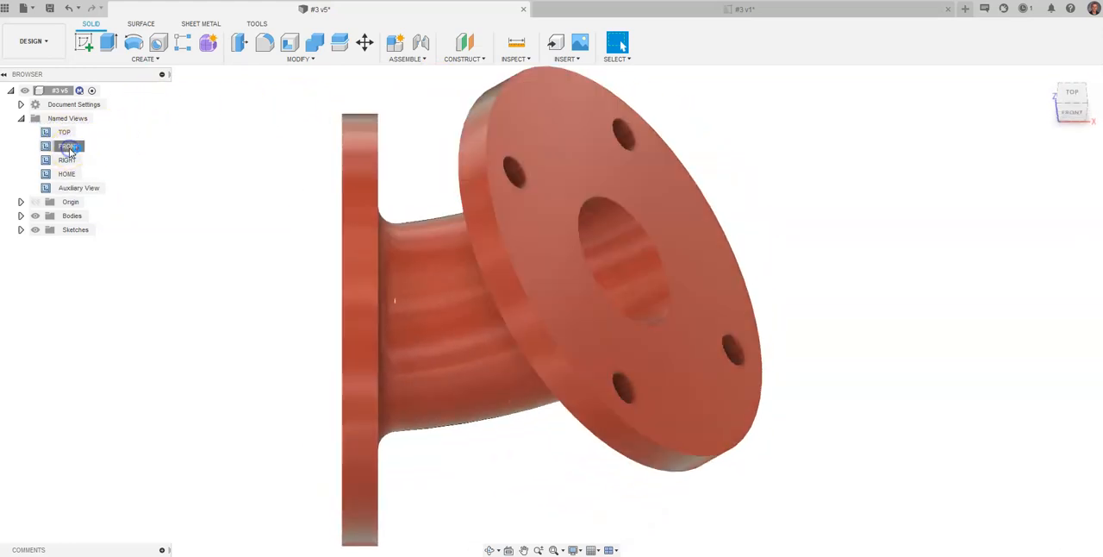
left_click(79, 188)
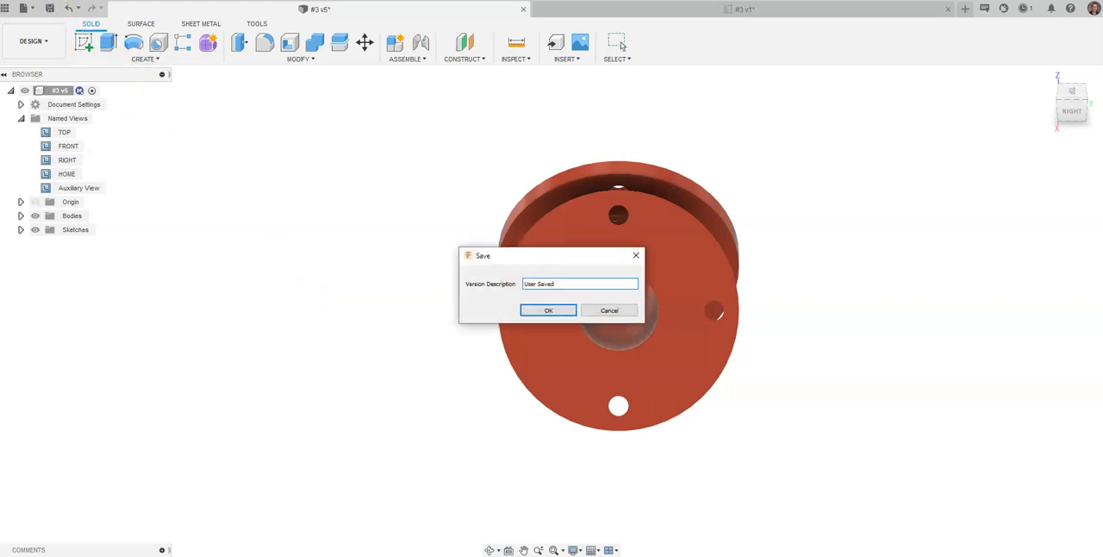
- Confirm saving the design and return to the drawing sheet
left_click(548, 310)
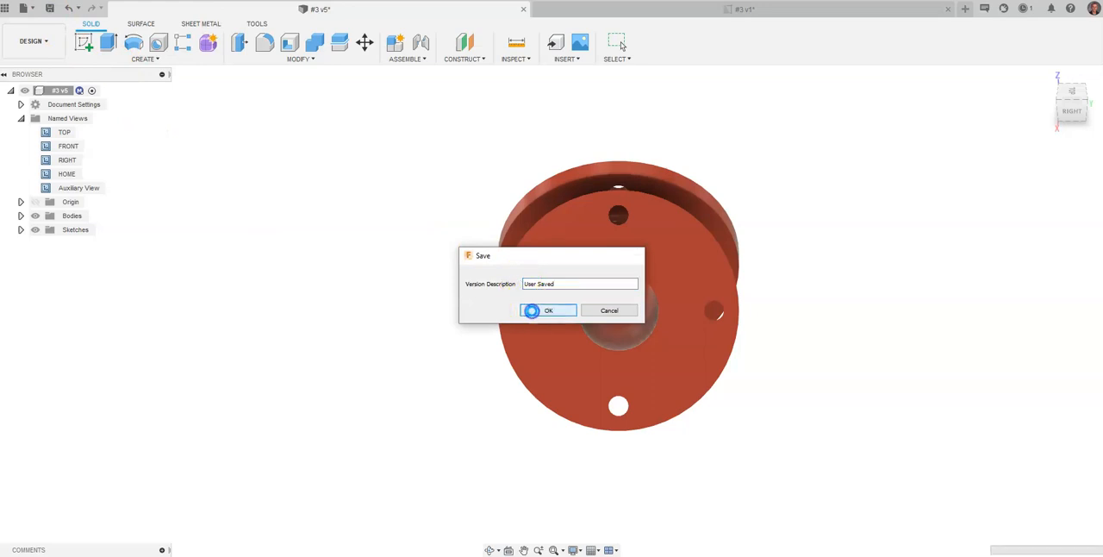
left_click(548, 311)
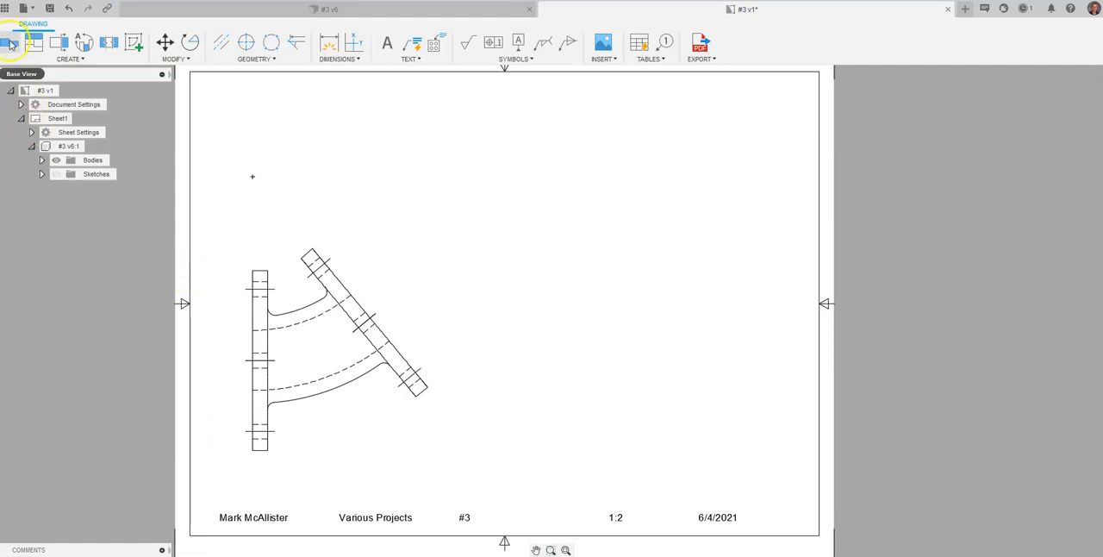
- Start a base view oriented to Auxiliary View at scale 1:2
left_click(1060, 141)
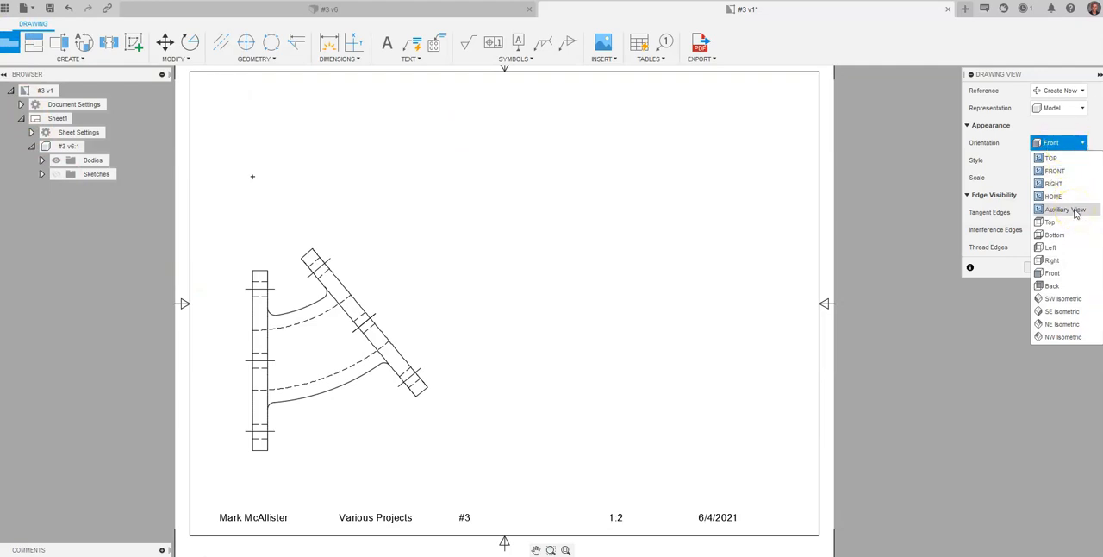
left_click(1065, 208)
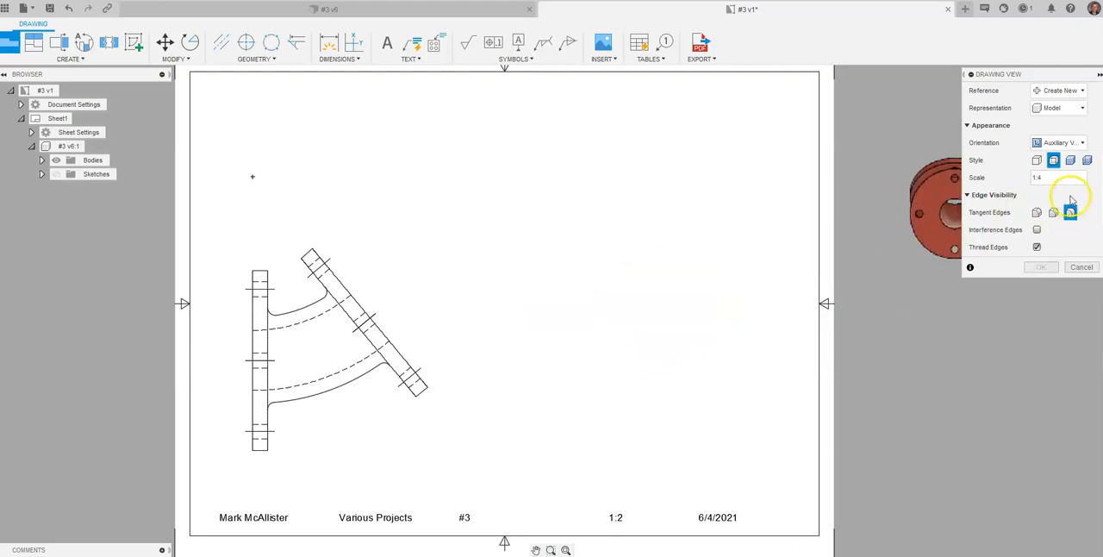
left_click(1058, 177)
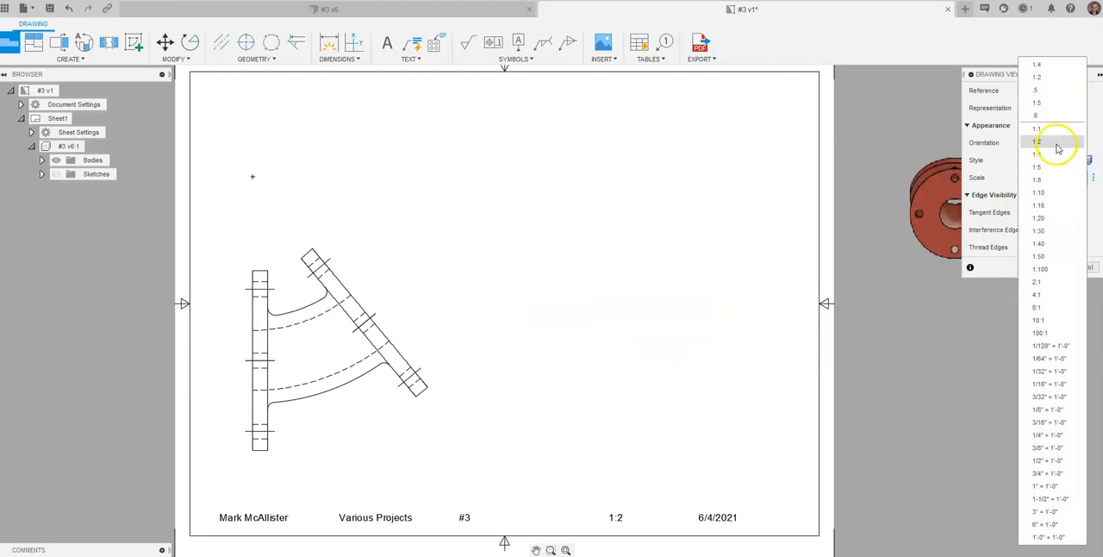
left_click(1038, 141)
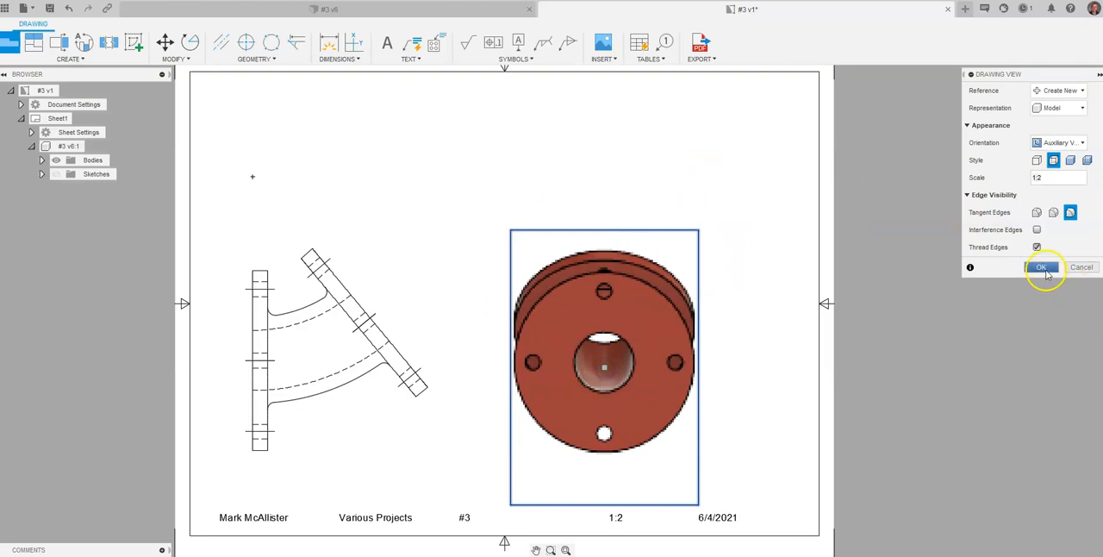
- Place the flange face view on the sheet showing visible edges only
left_click(1041, 265)
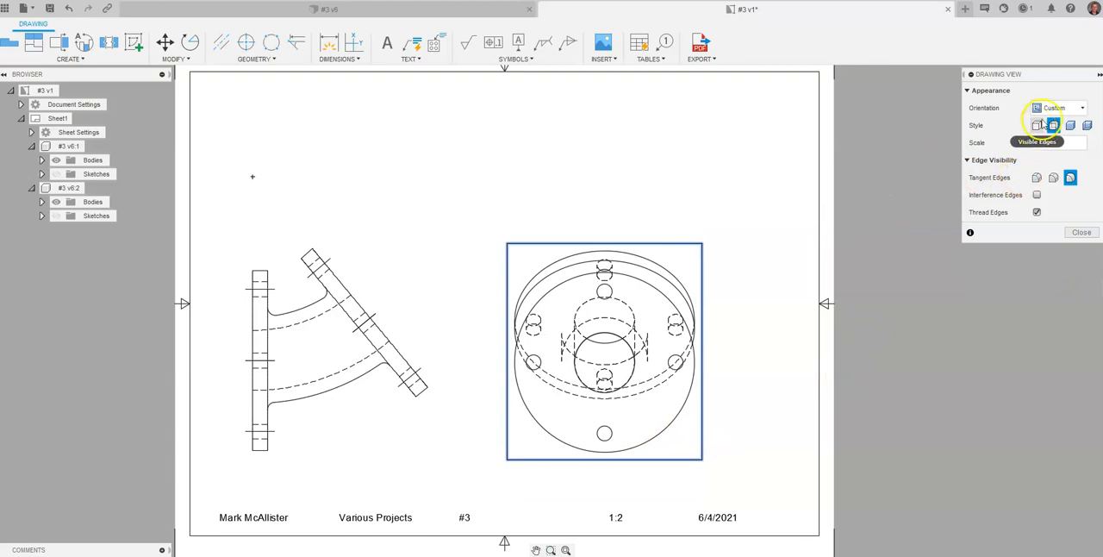
left_click(1038, 124)
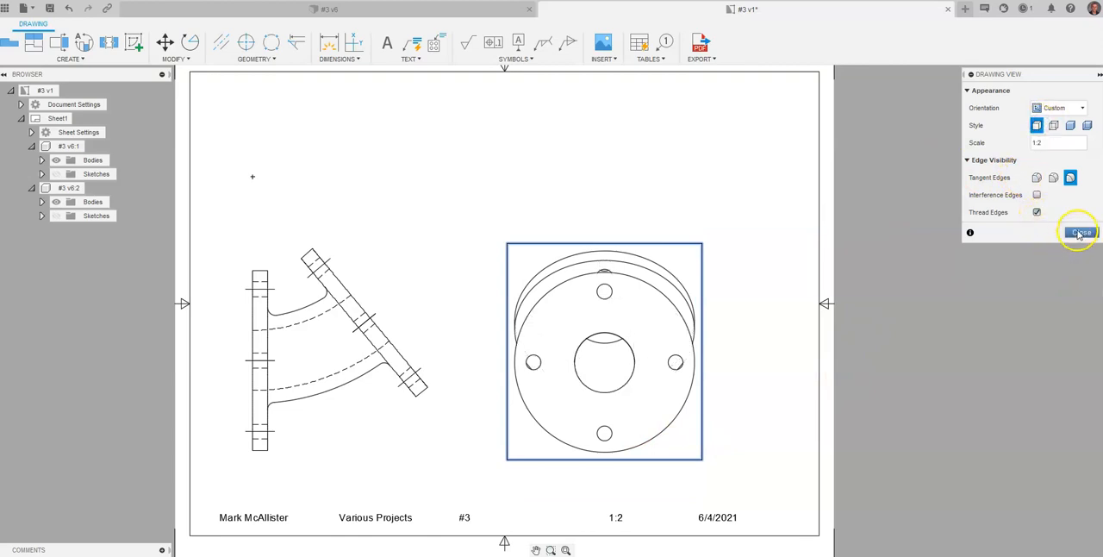
left_click(1081, 231)
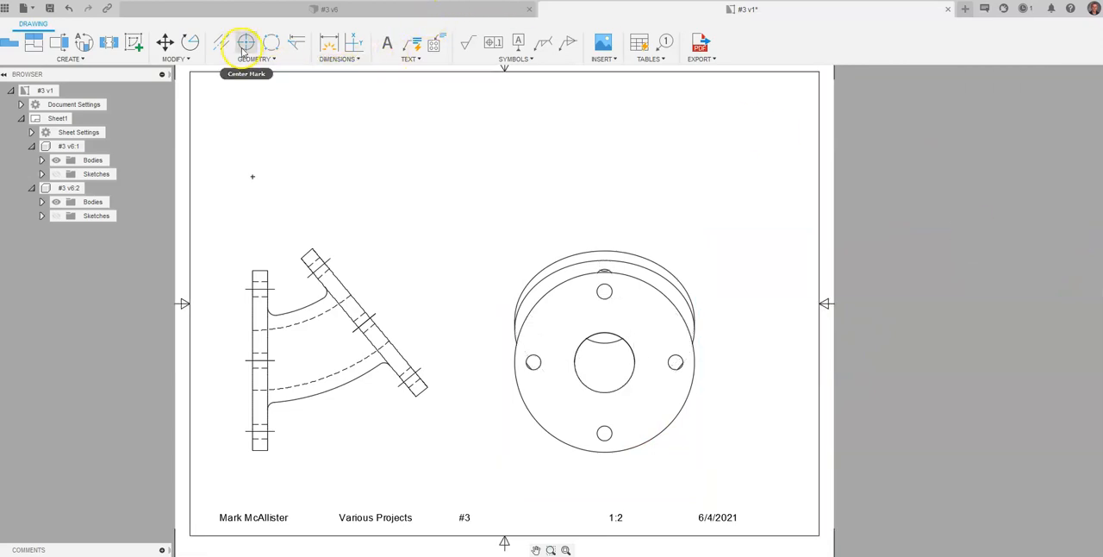
- Add center marks to the bolt holes of the auxiliary view
left_click(247, 43)
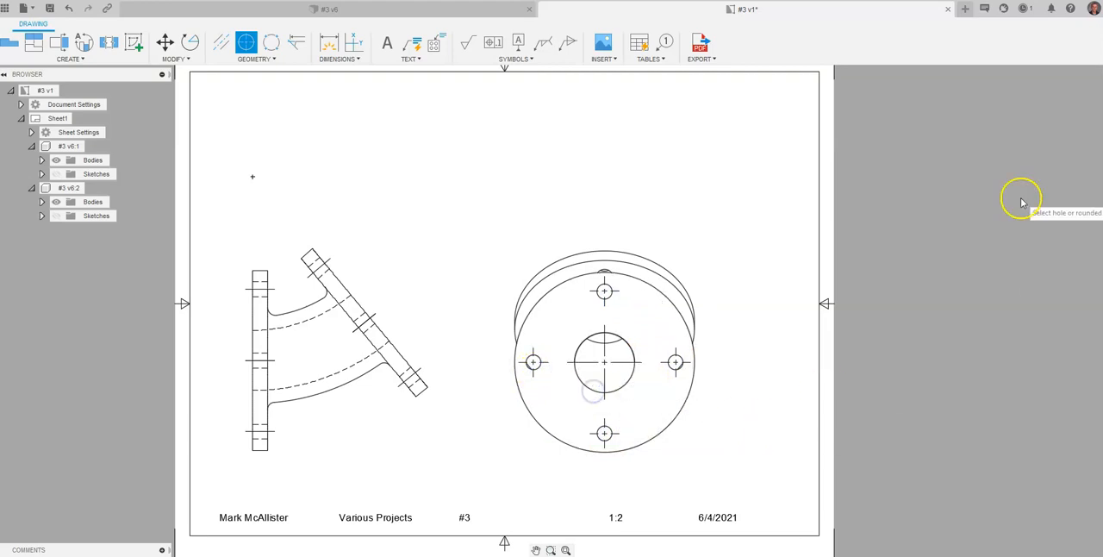
left_click(603, 362)
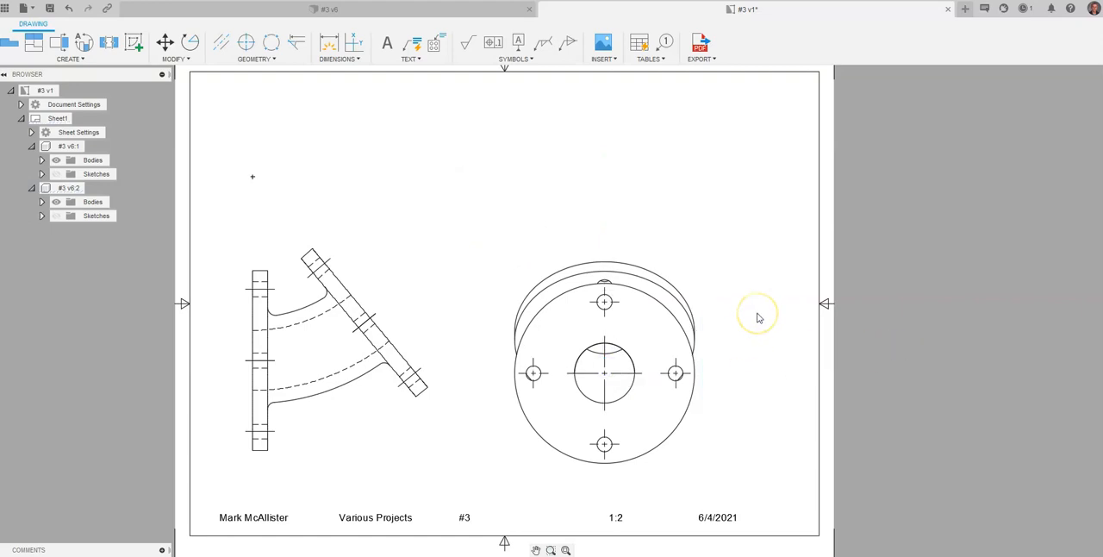
mouse_move(500, 97)
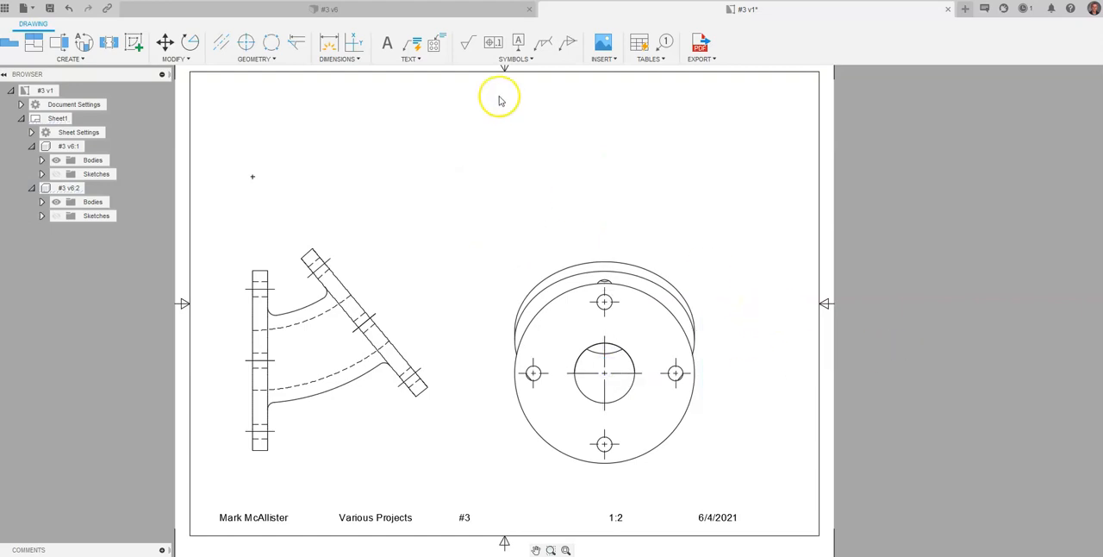
mouse_move(631, 508)
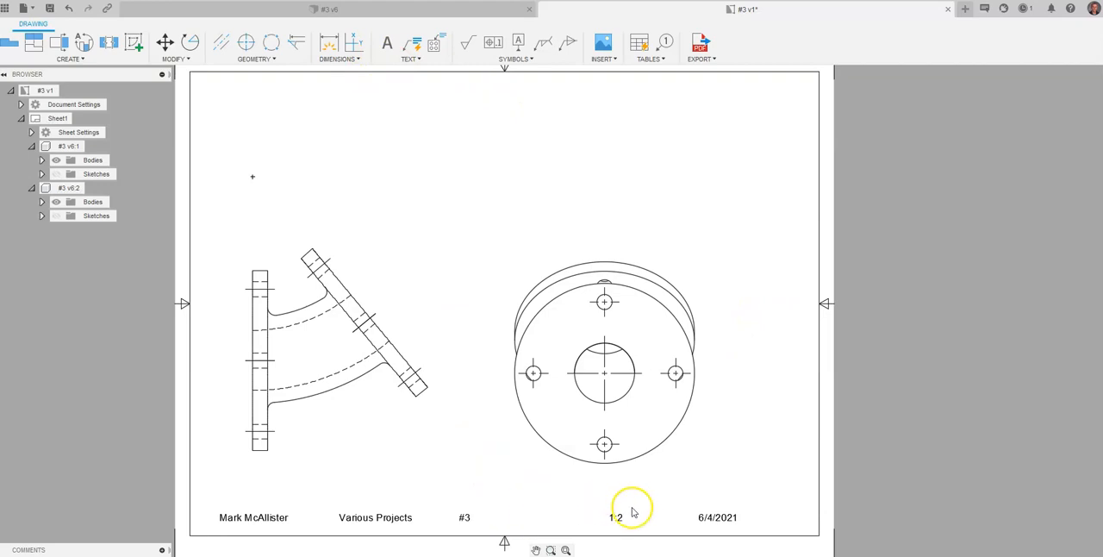
left_click(603, 360)
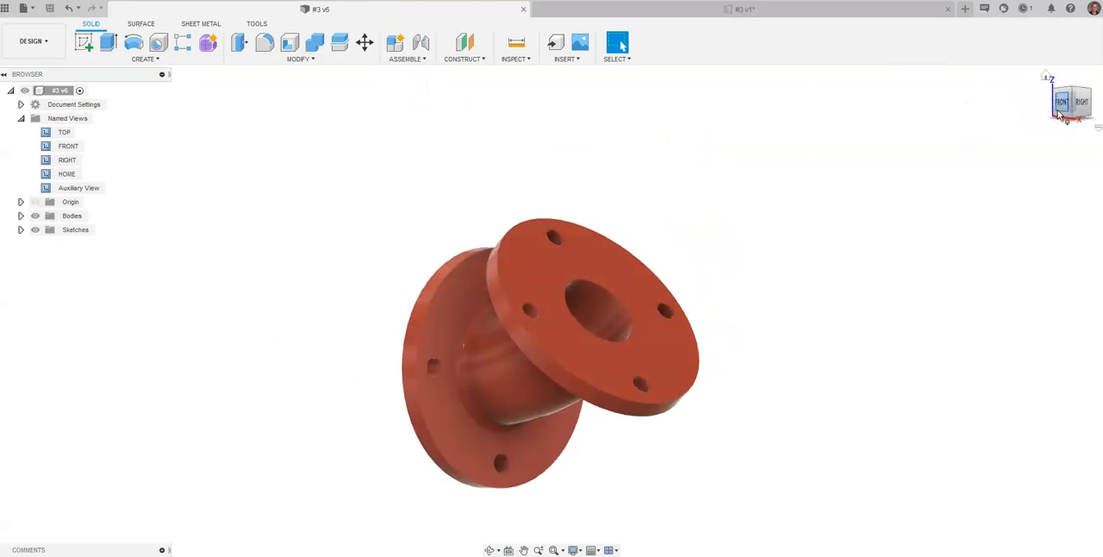
- Orbit the model, then browse the Base View orientation list on the drawing and cancel
left_click_drag(1065, 117, 722, 372)
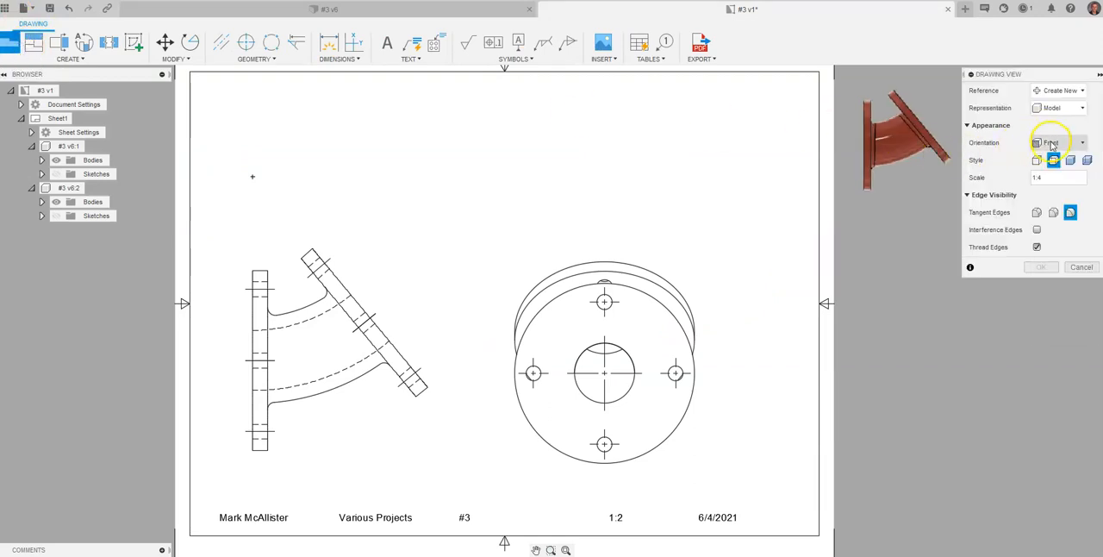
left_click(1058, 141)
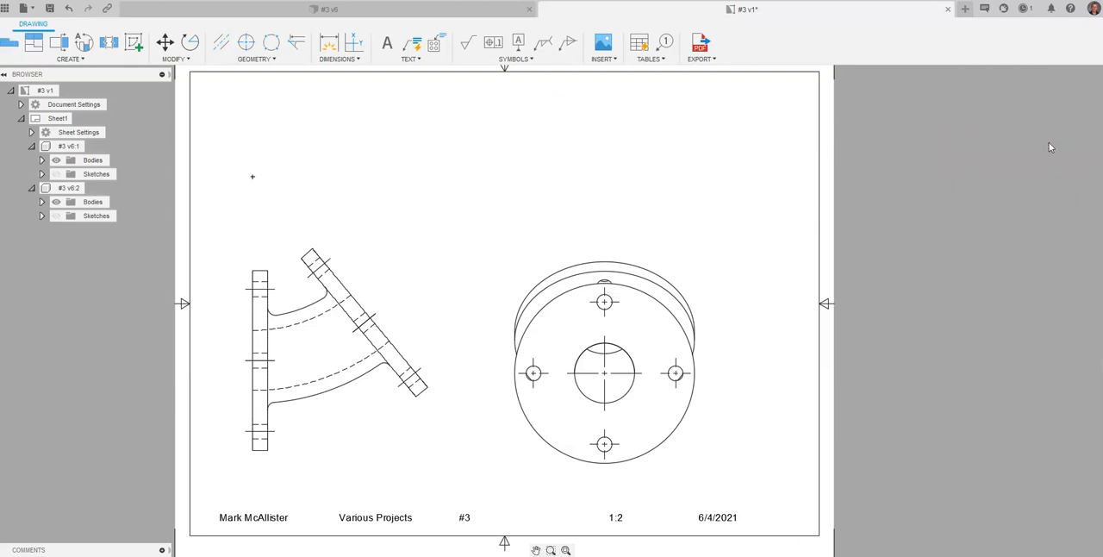
mouse_move(899, 186)
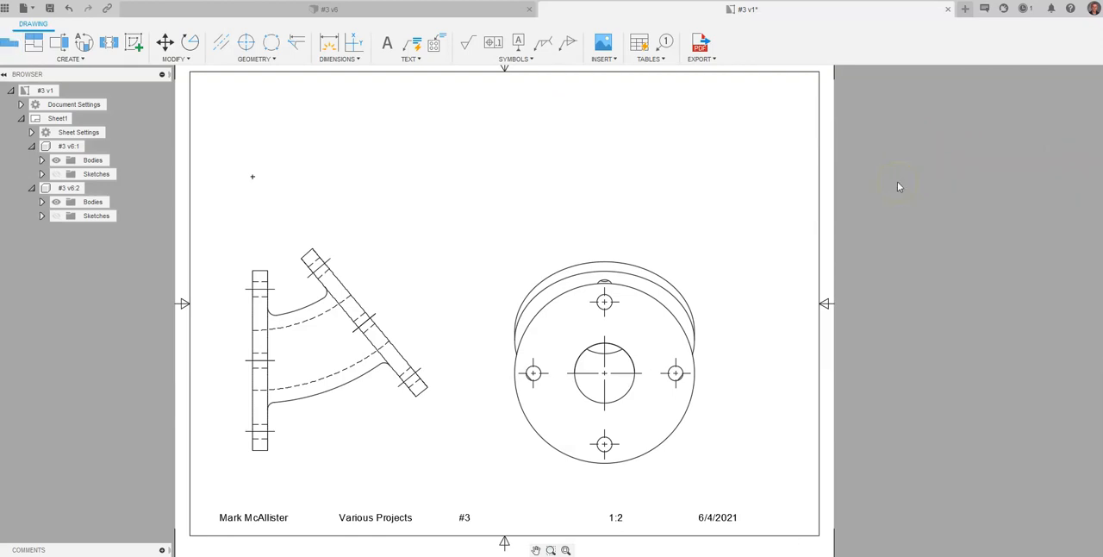